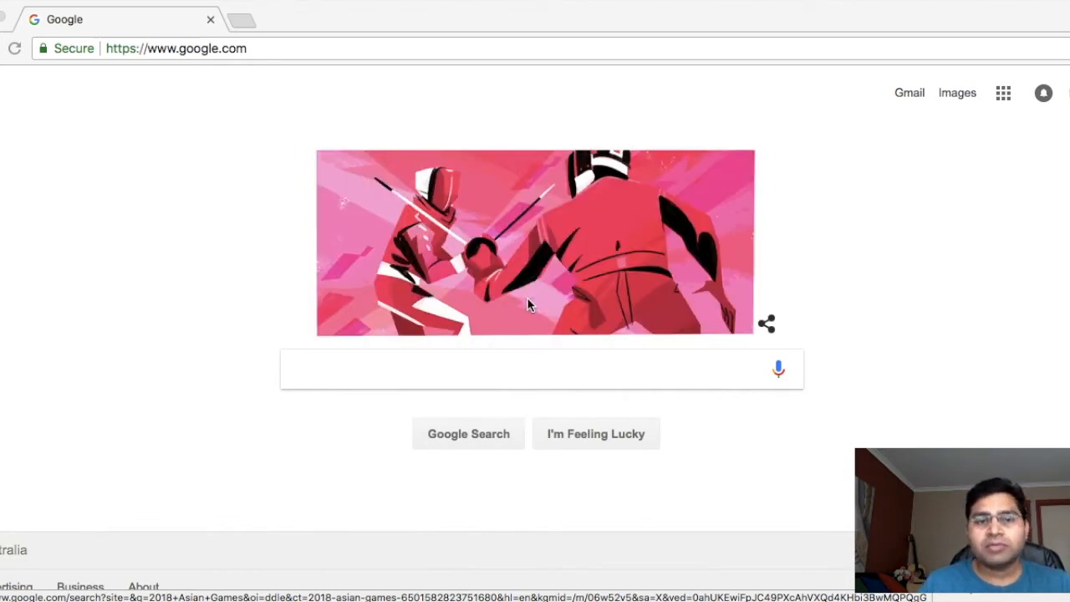
Step: Search Google for 'eclipse installer'
type("e")
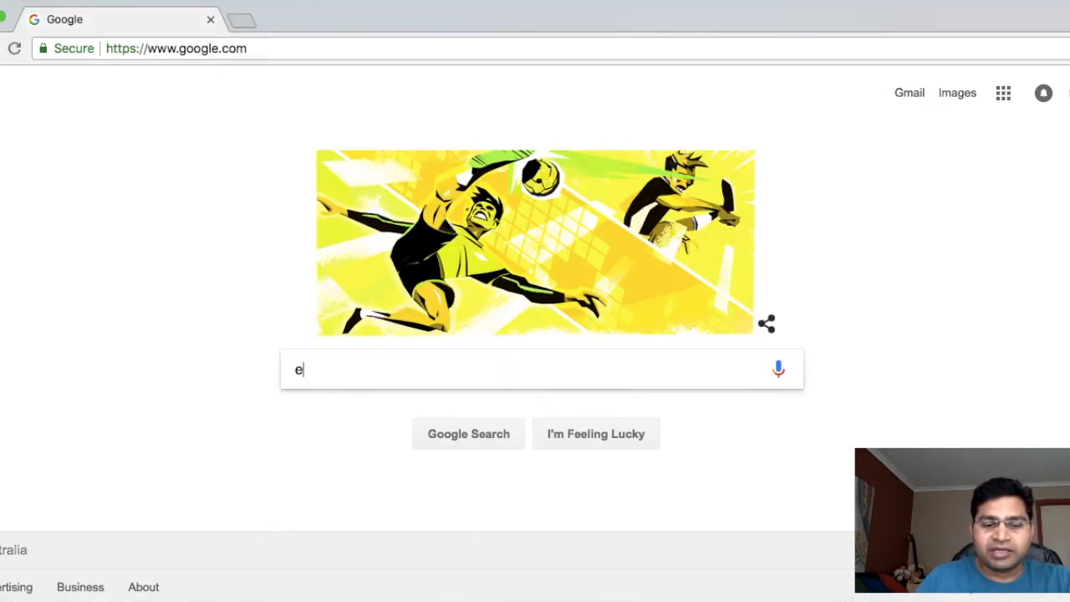
type("clipse installer")
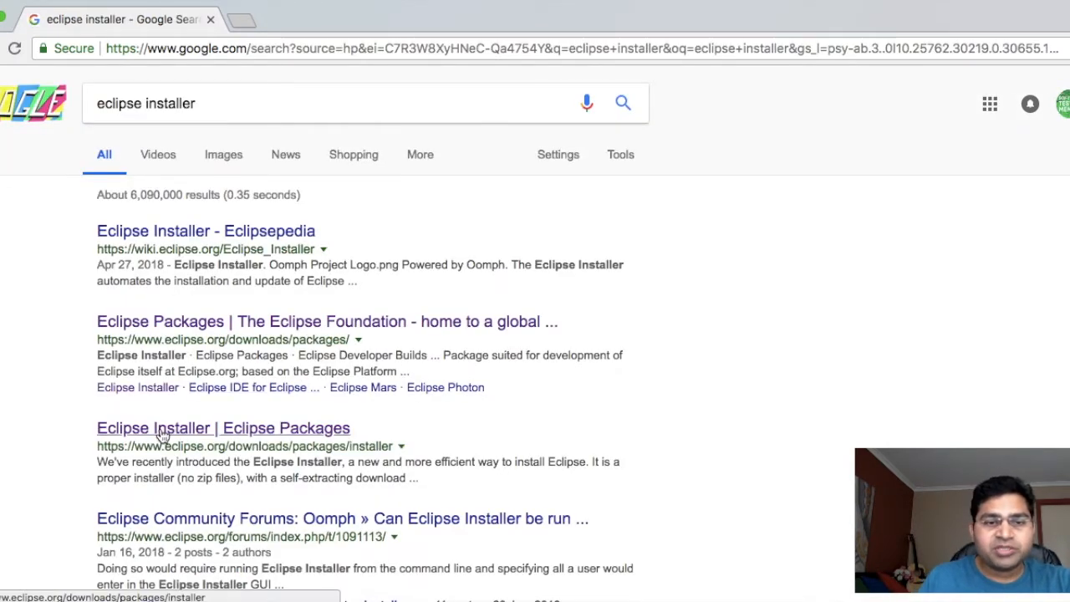
Step: Open the 'Eclipse Installer | Eclipse Packages' result
left_click(224, 427)
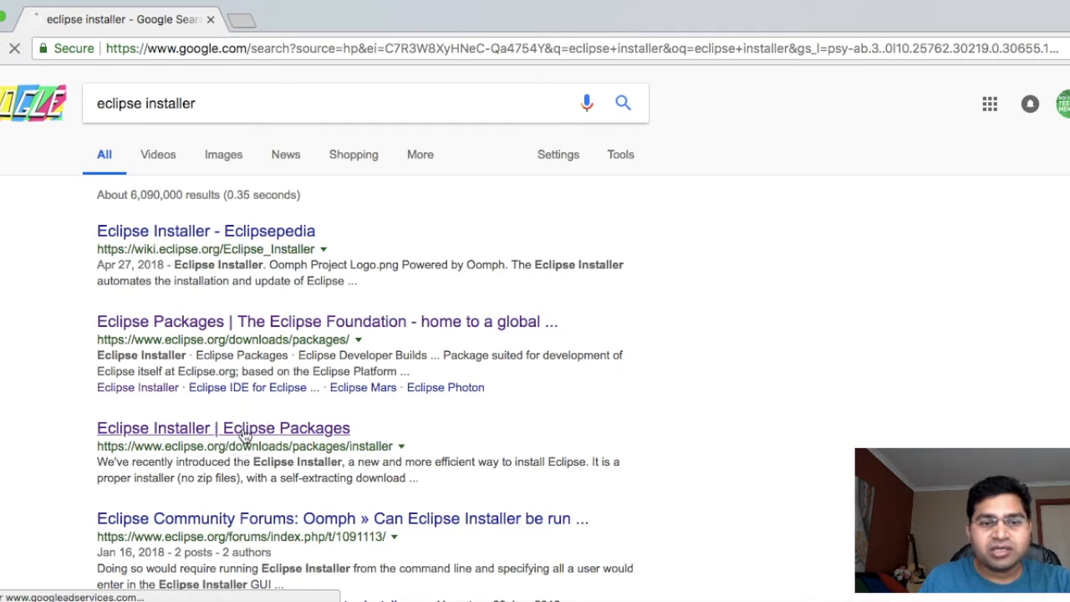
left_click(223, 428)
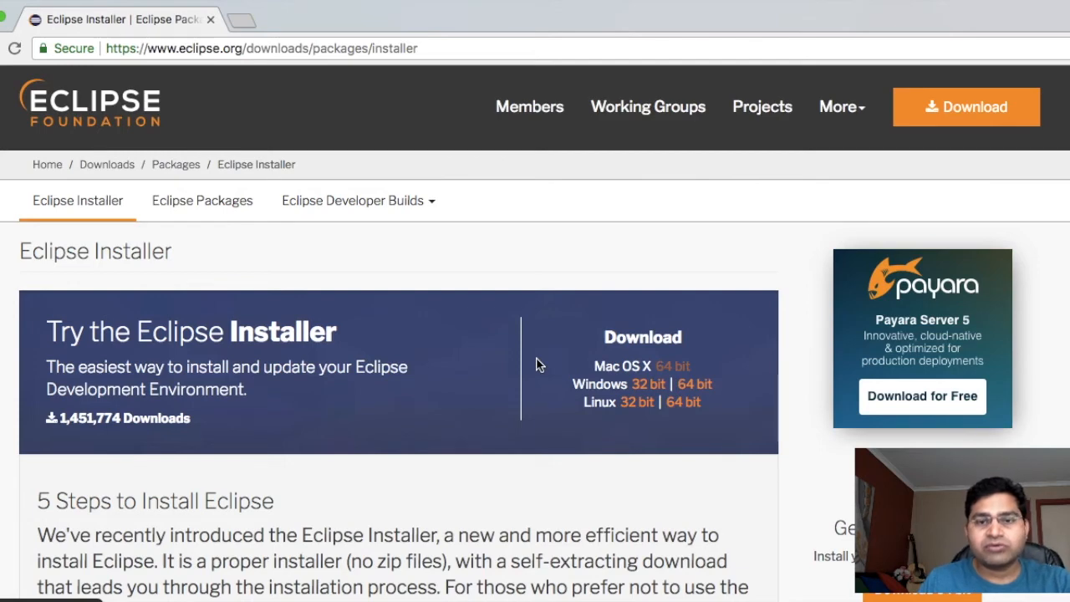
mouse_move(577, 415)
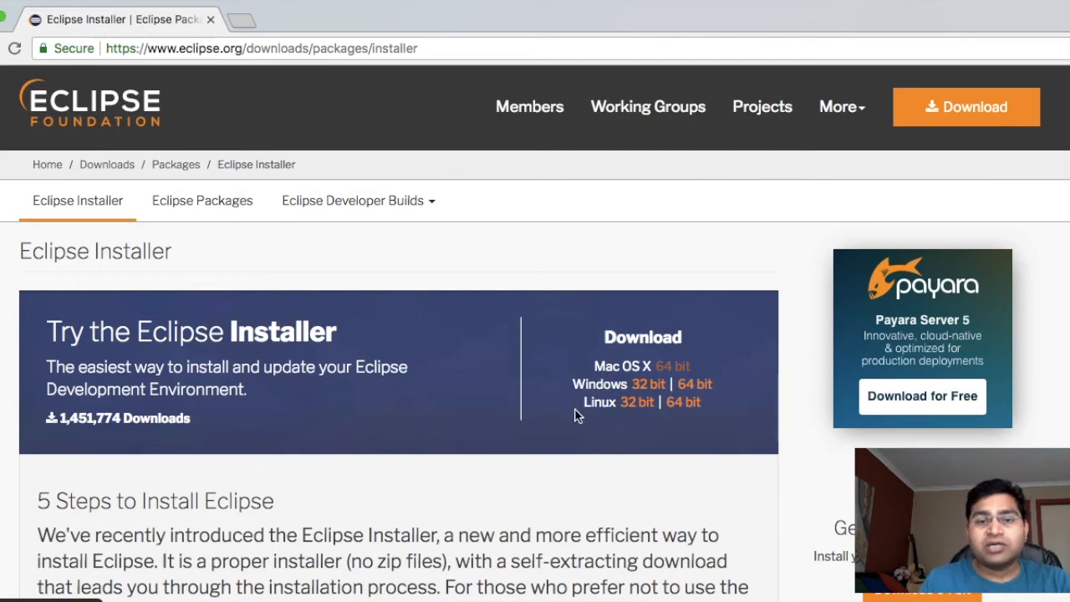
Step: Scroll the installer page past steps 1–4 to section 5, Launch Eclipse
scroll("down", 3)
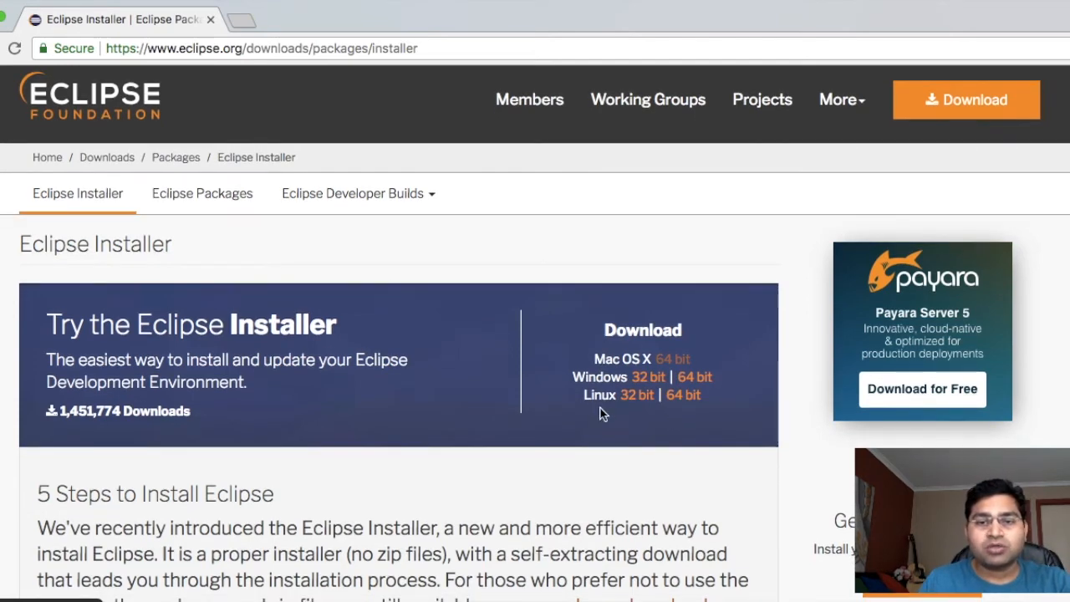
scroll("down", 3)
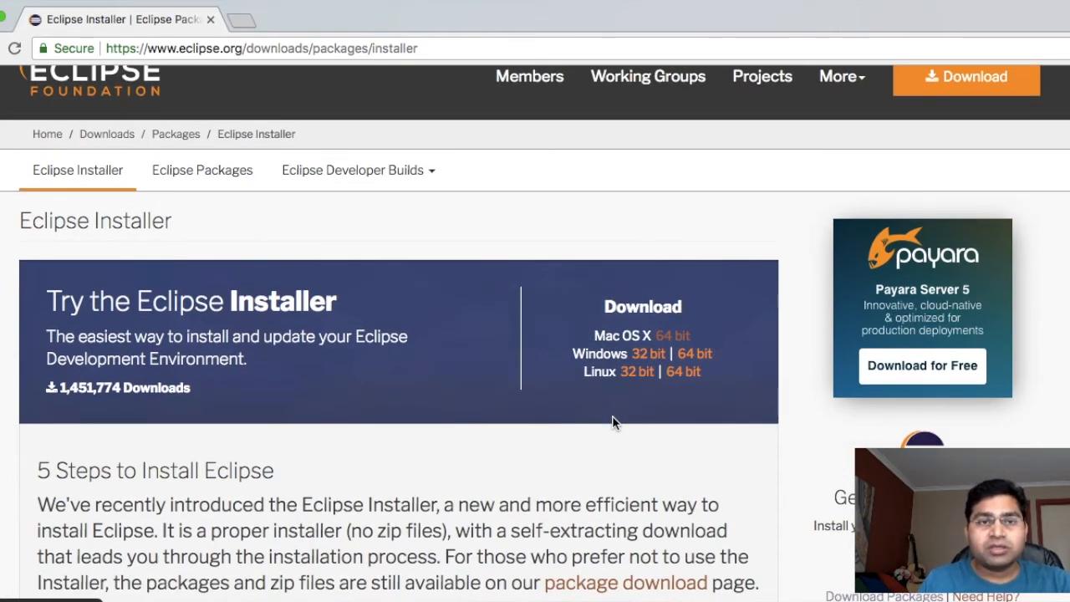
scroll("down", 3)
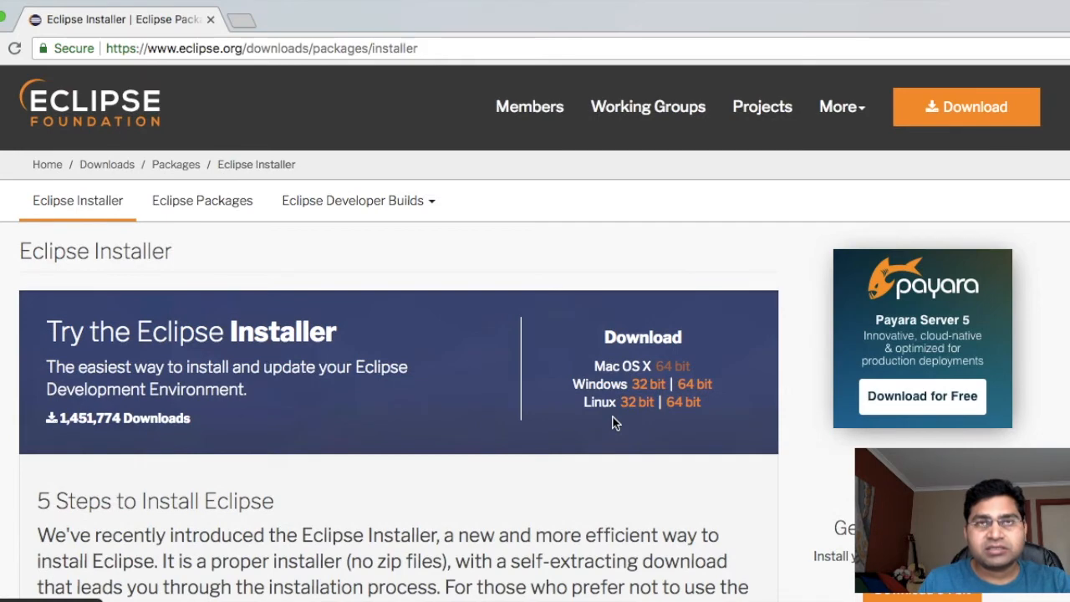
mouse_move(499, 429)
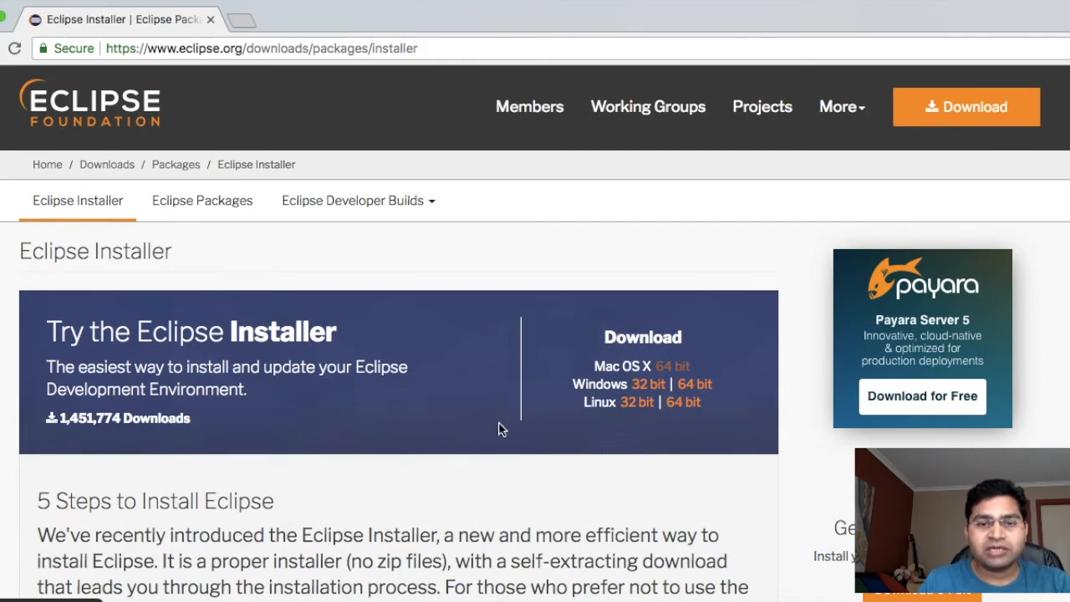
scroll("down", 3)
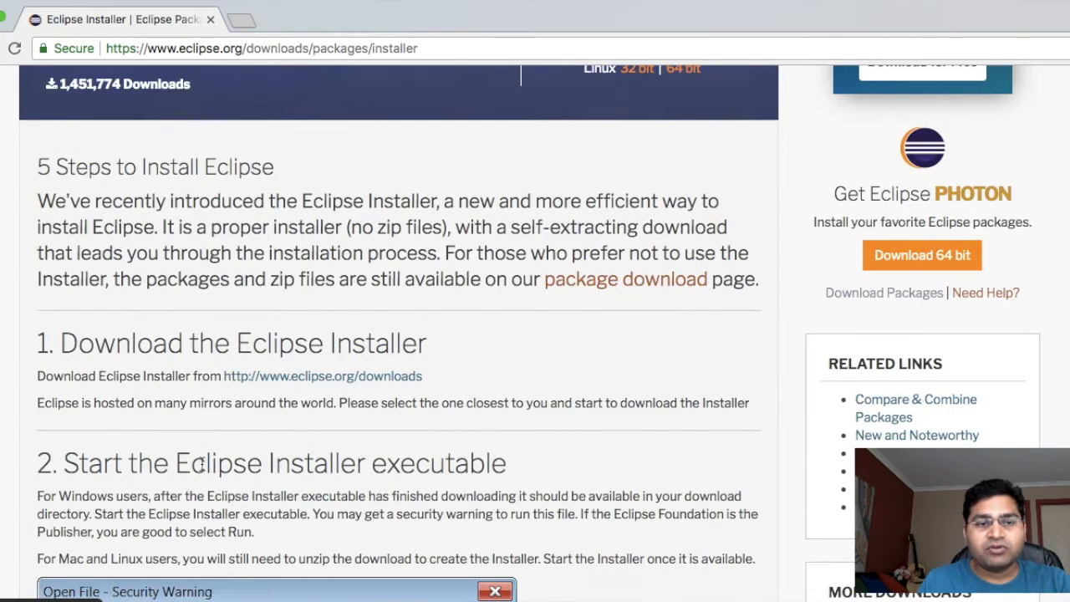
scroll("down", 3)
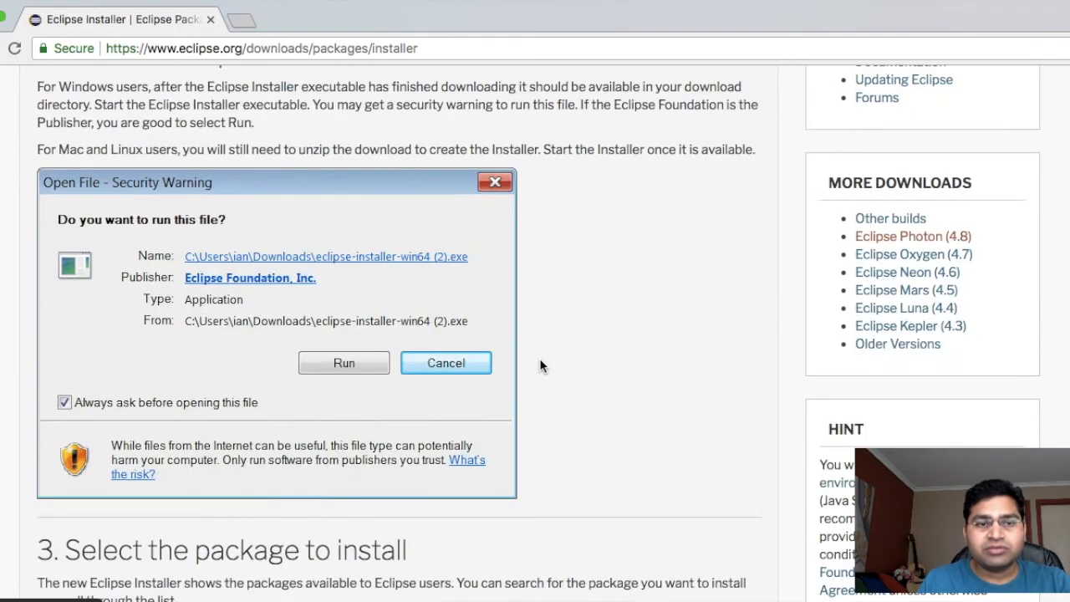
left_click(344, 362)
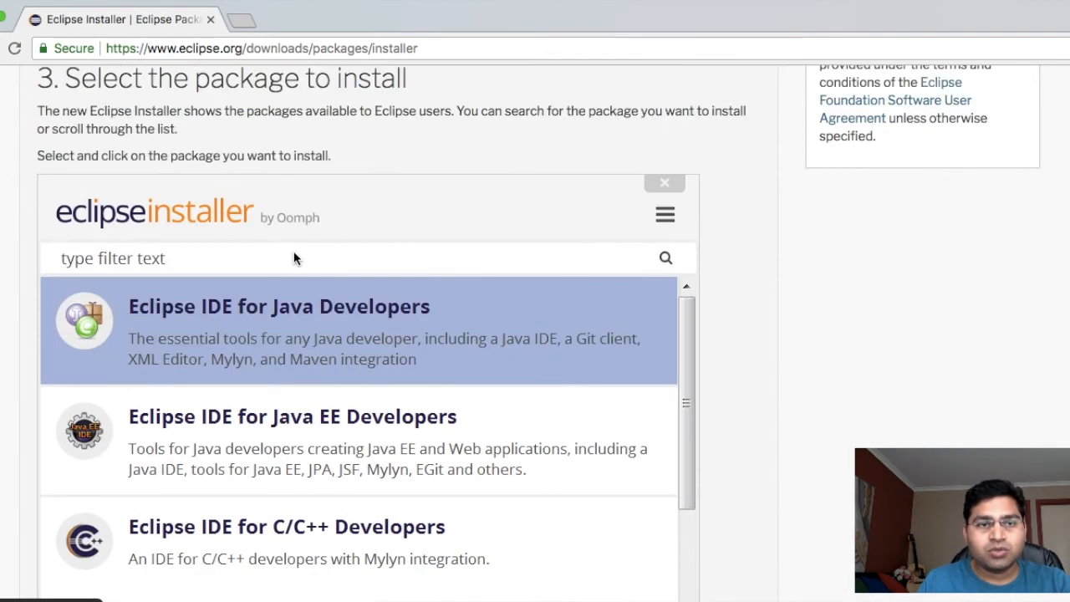
mouse_move(309, 330)
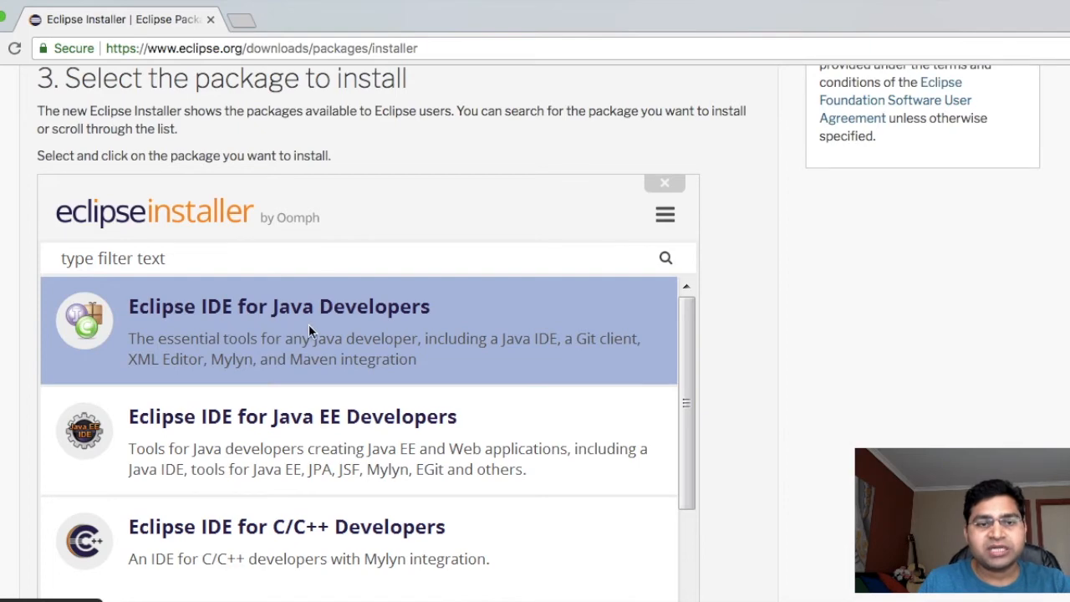
mouse_move(481, 347)
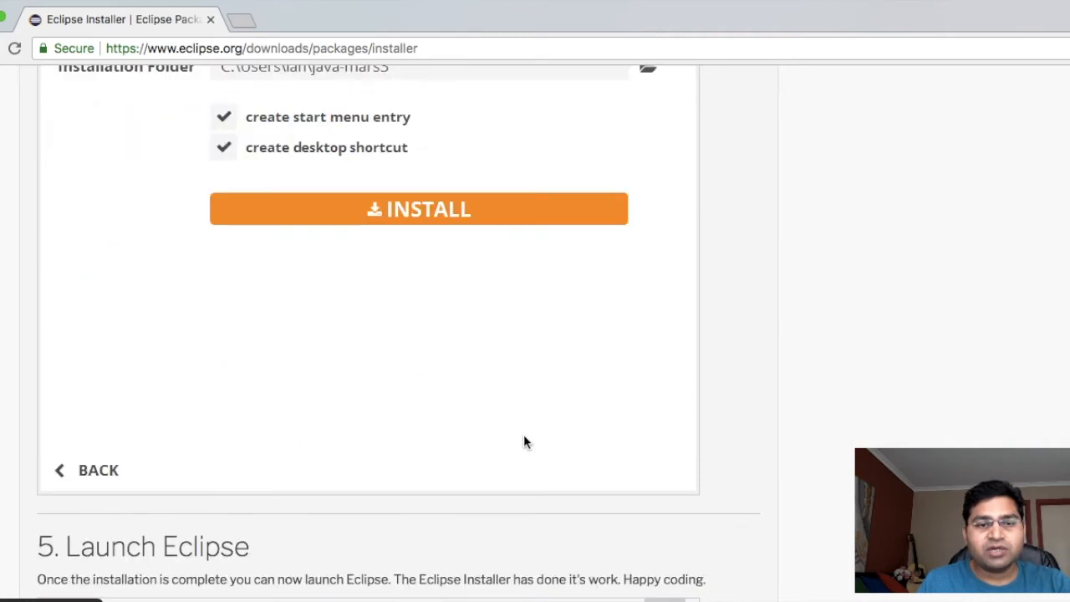
scroll("down", 3)
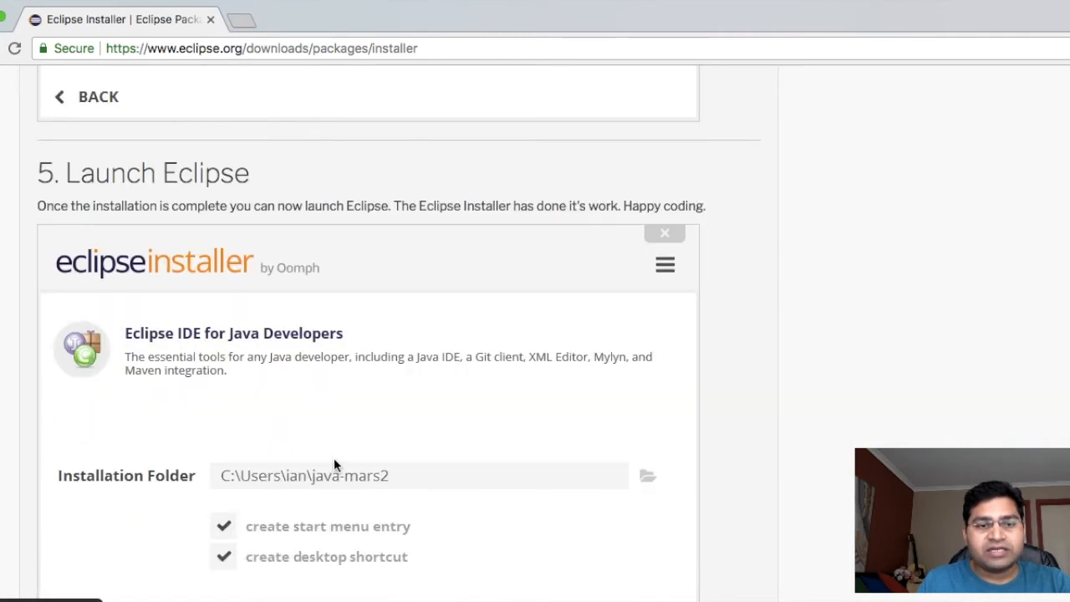
scroll("down", 3)
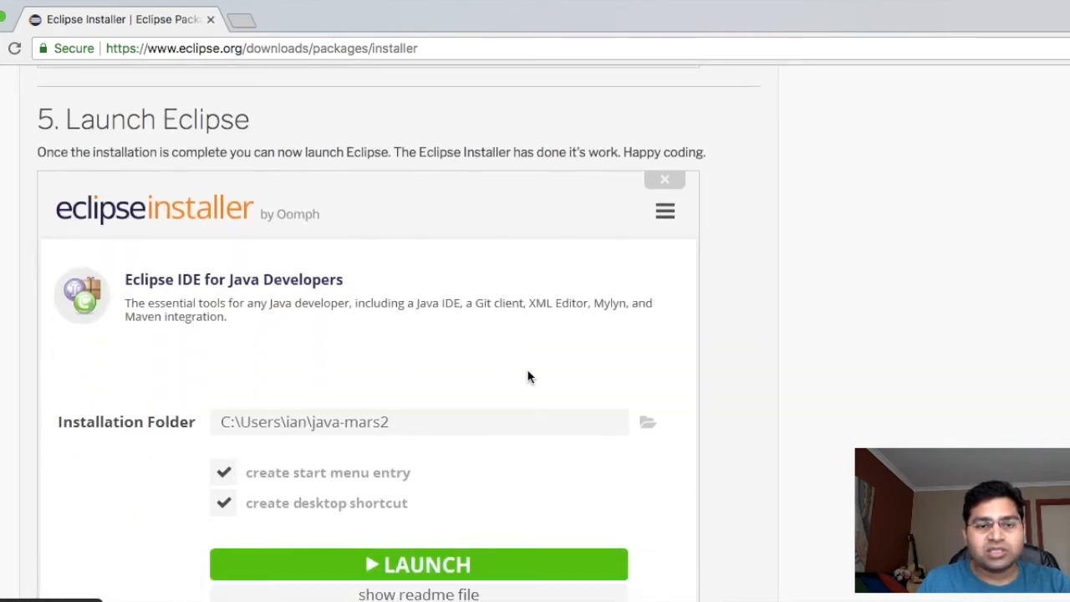